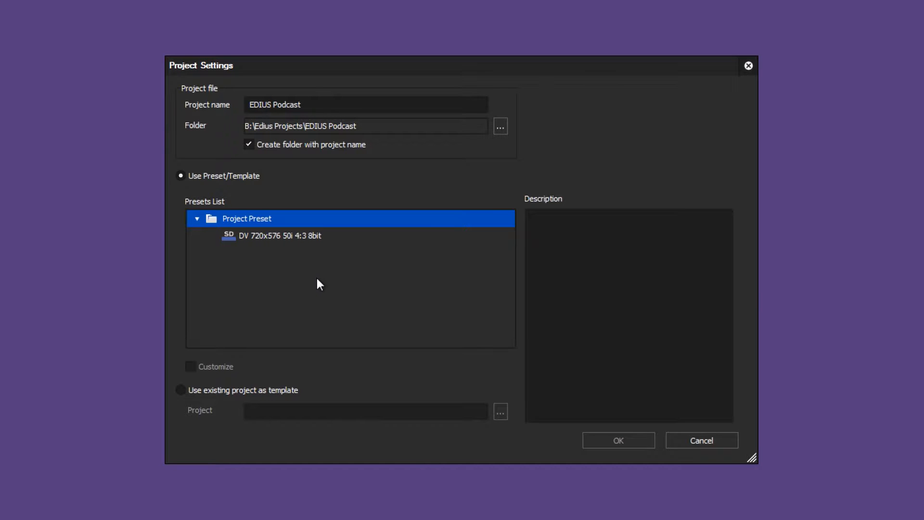
Select the DV 720x576 50i 4:3 8bit preset and tick Customize for EDIUS Podcast
left_click(275, 236)
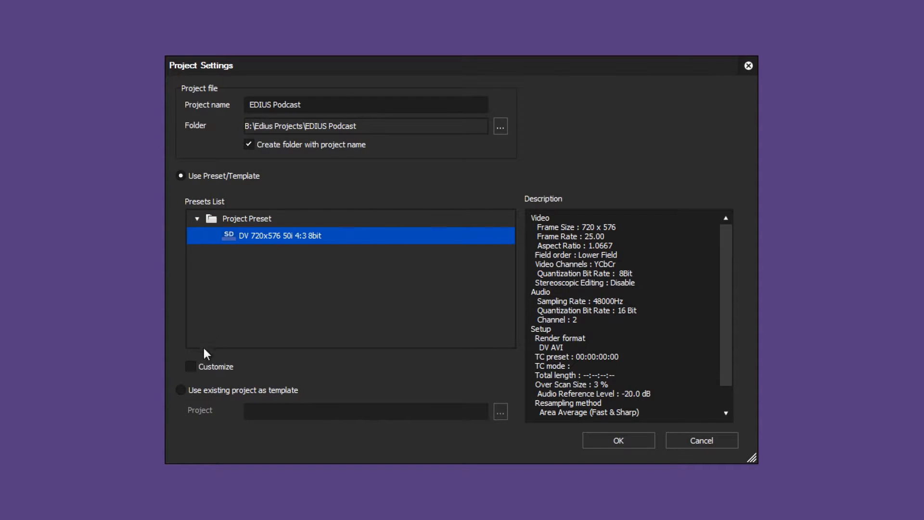
left_click(190, 367)
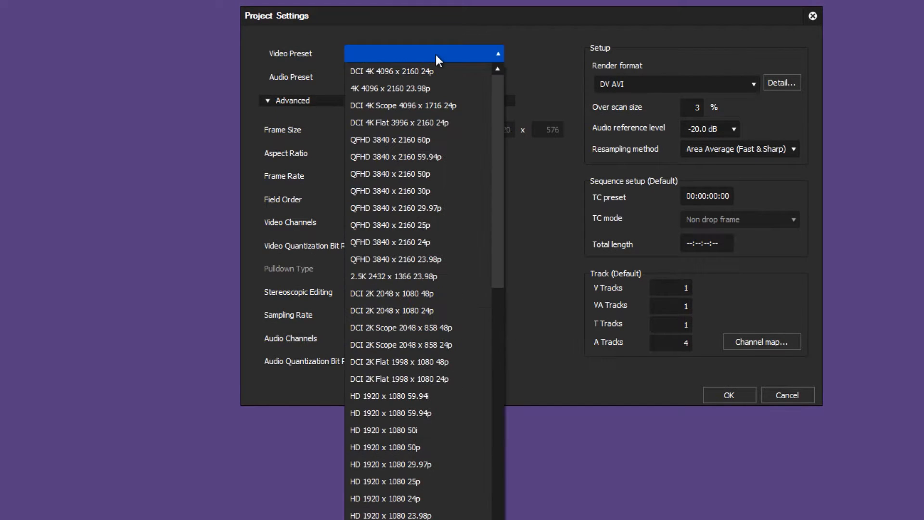
Scroll through the Video Preset list, close it, then cancel the project settings
scroll("down", 3)
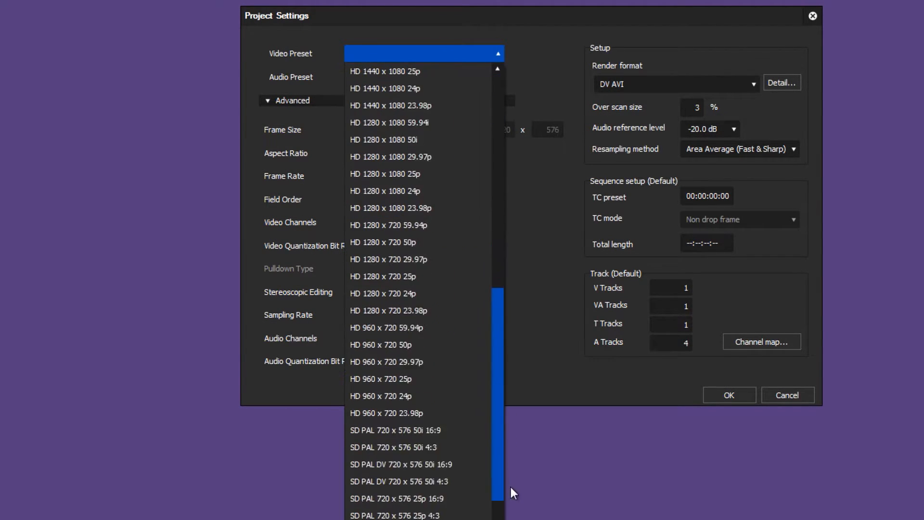
left_click(417, 129)
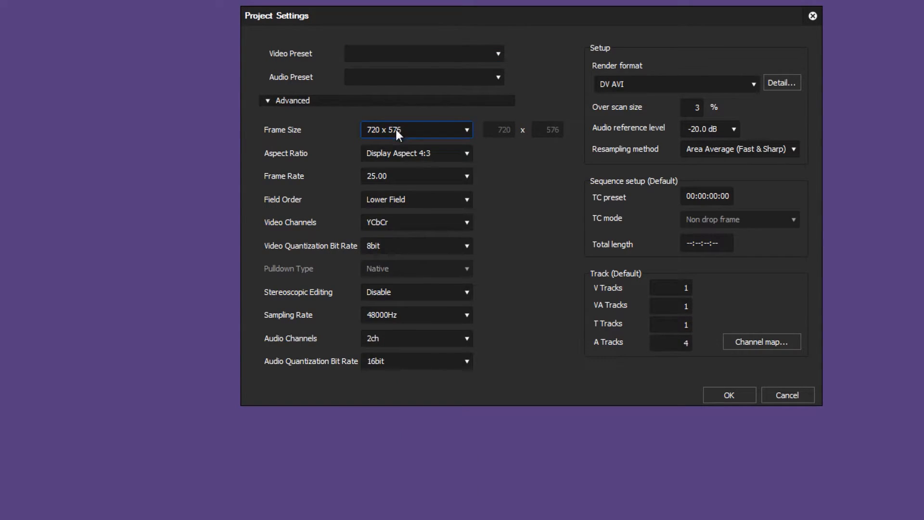
mouse_move(538, 236)
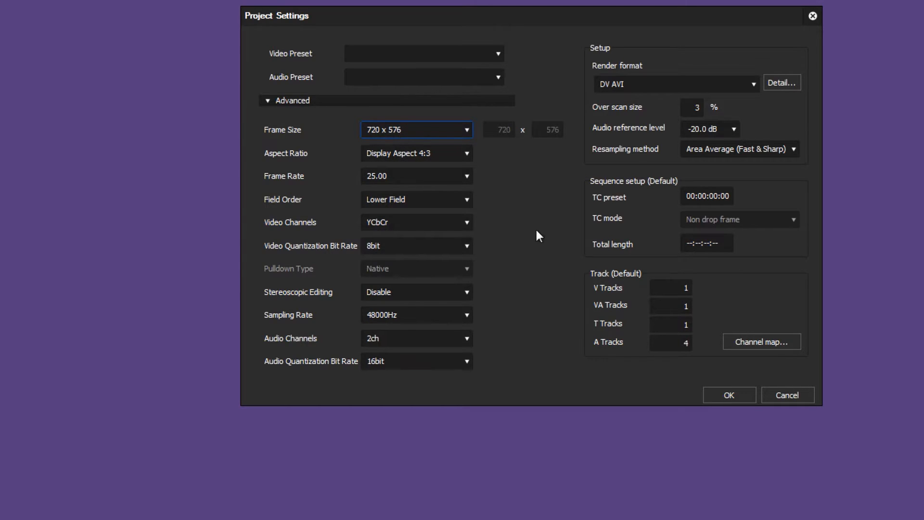
left_click(729, 394)
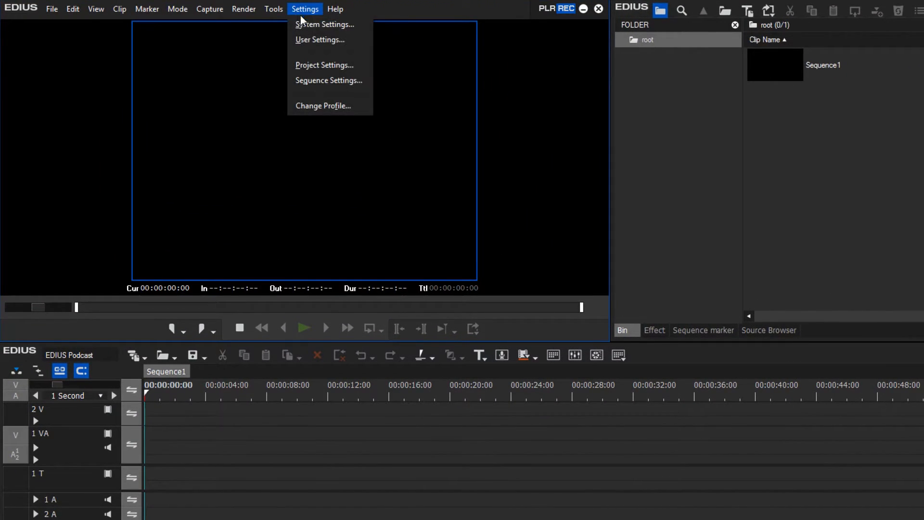
Open System Settings from the Settings menu and show the Project Preset page
left_click(304, 8)
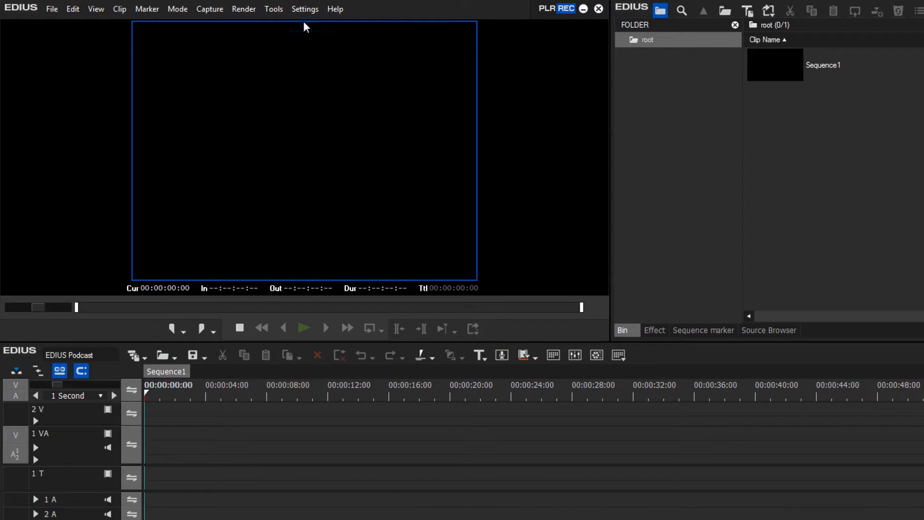
left_click(304, 9)
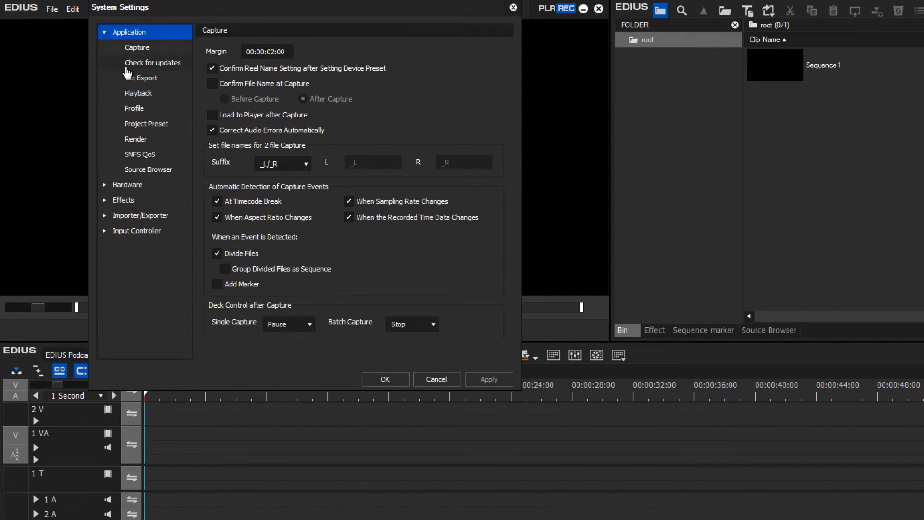
left_click(145, 124)
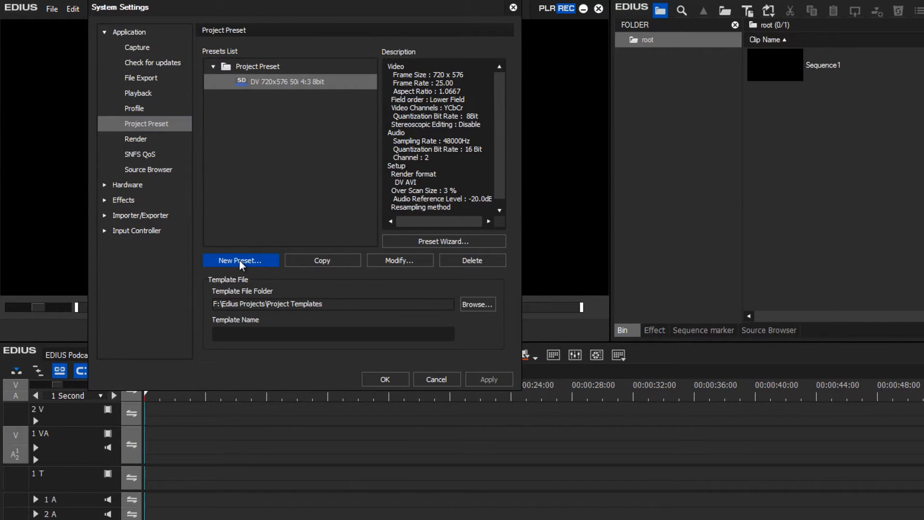
Start a new project preset manually, then cancel the blank Project Settings form
left_click(240, 260)
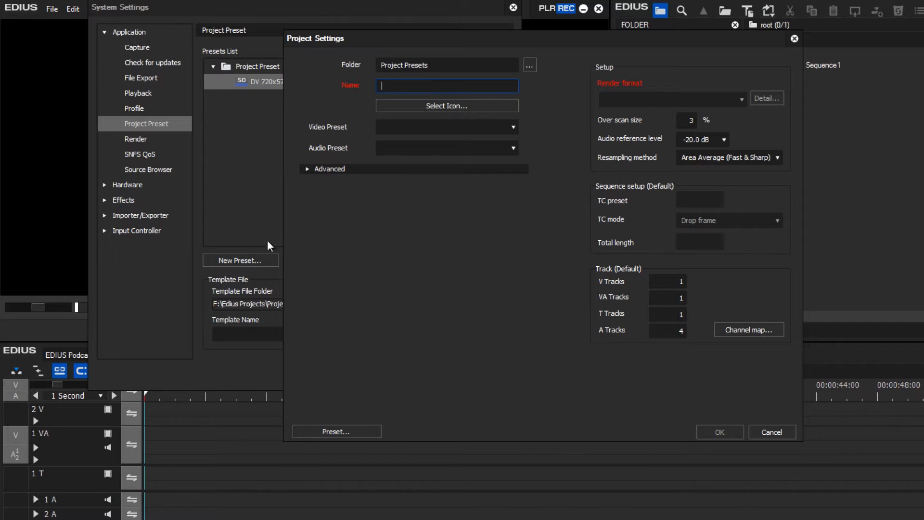
left_click(772, 431)
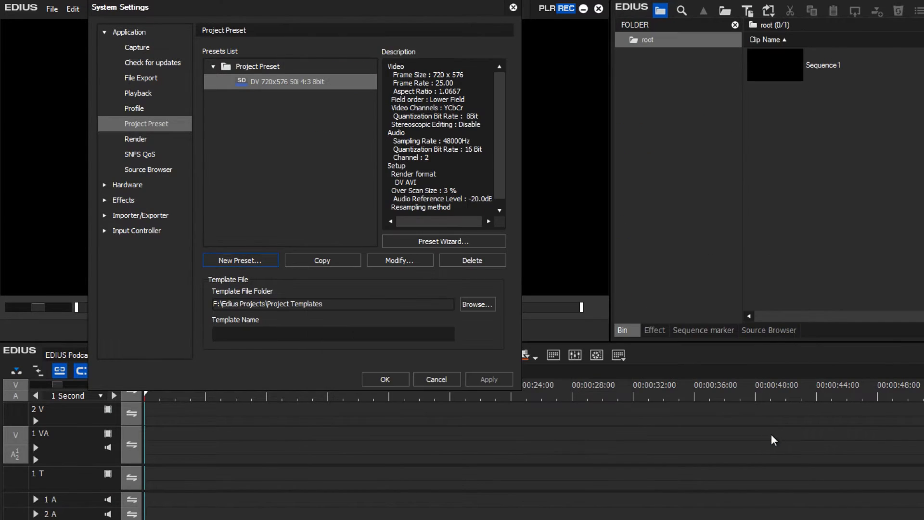
In the Preset Wizard, tick HD, 50i and 8bit, then advance to the preset list
left_click(444, 241)
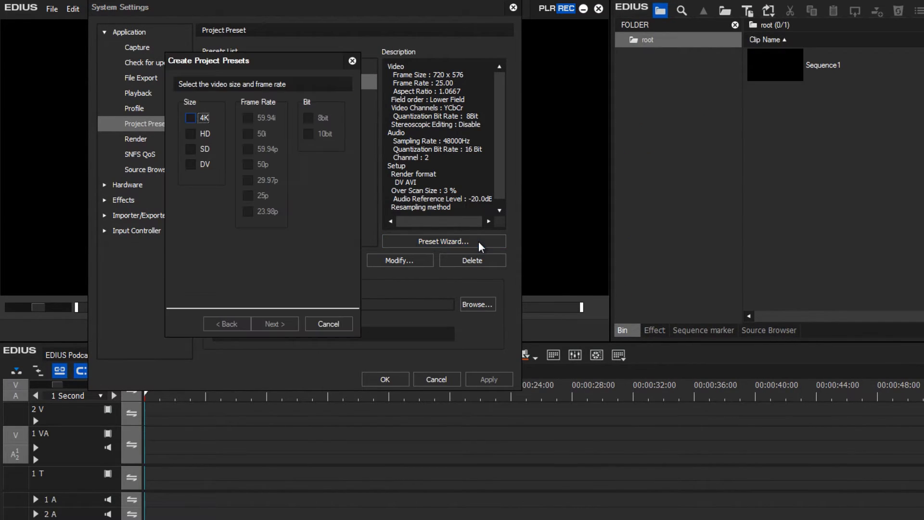
left_click(190, 133)
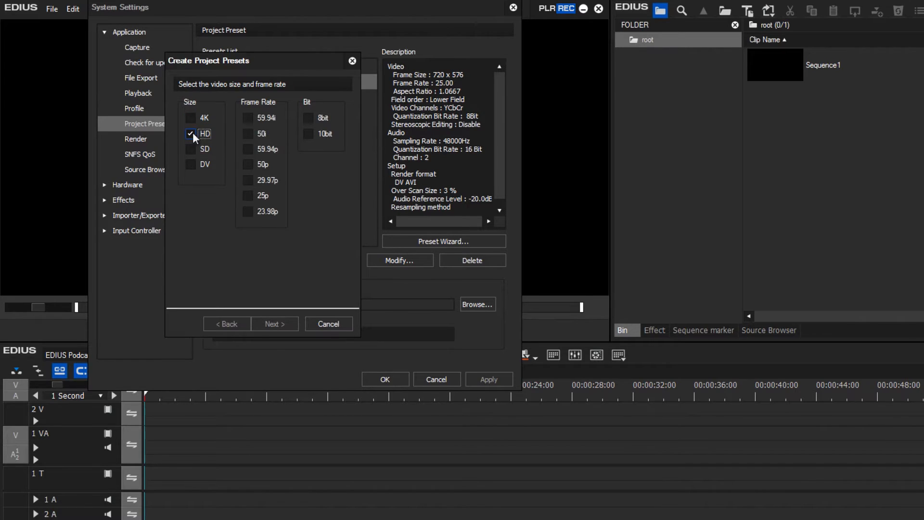
left_click(248, 134)
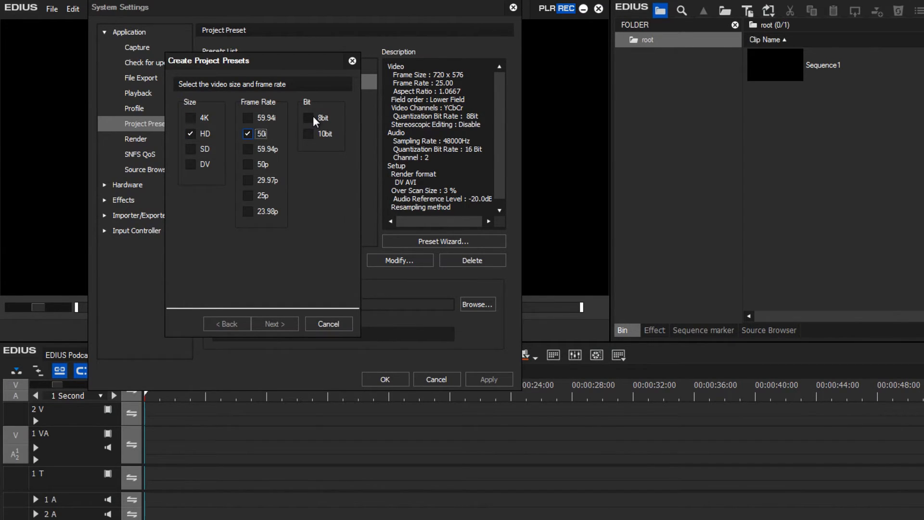
left_click(307, 117)
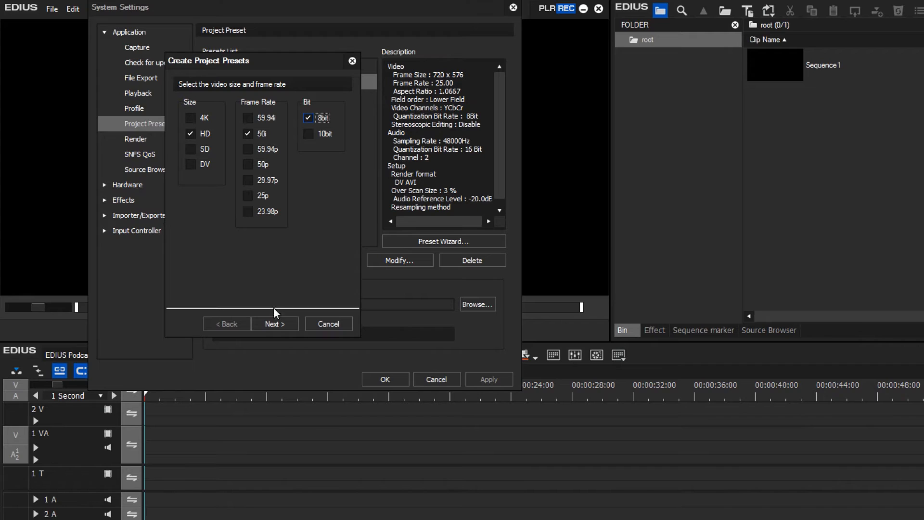
left_click(274, 324)
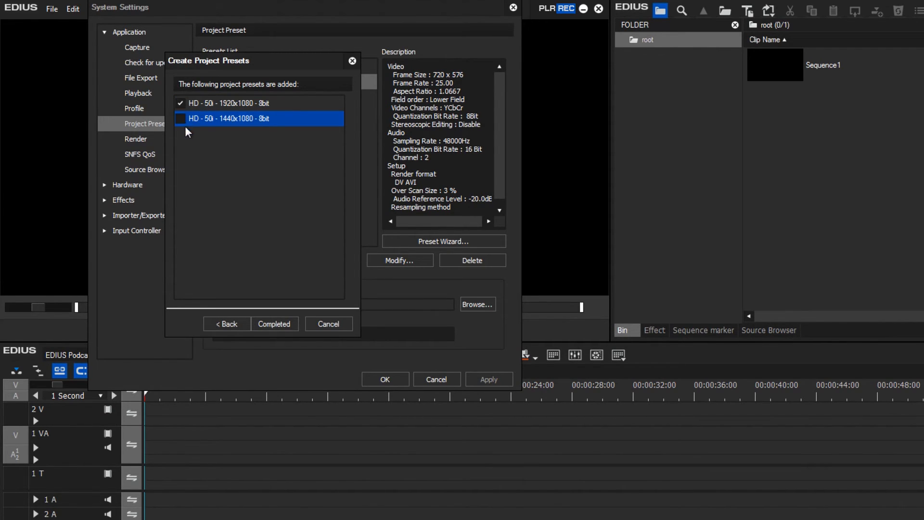
Complete the wizard, adding the 1920x1080 HD 50i 8bit preset
left_click(274, 323)
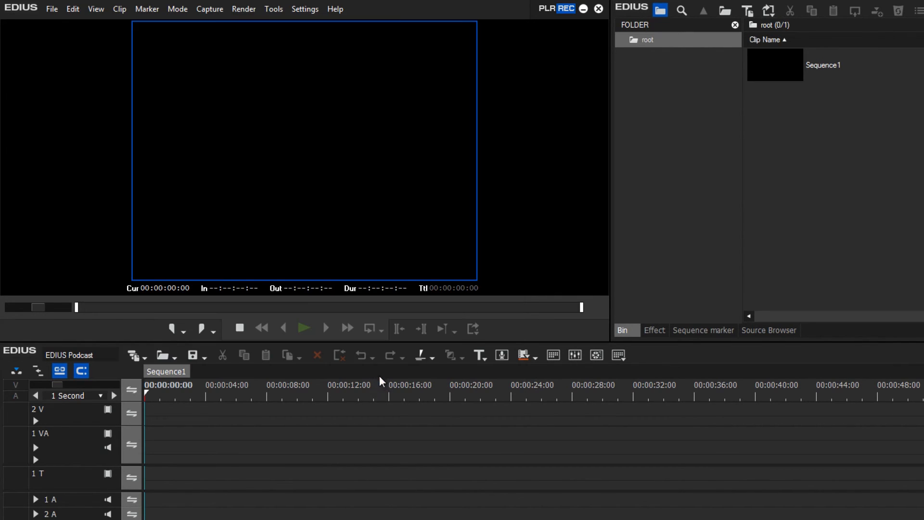
Open the File menu to show the New project submenu
left_click(52, 9)
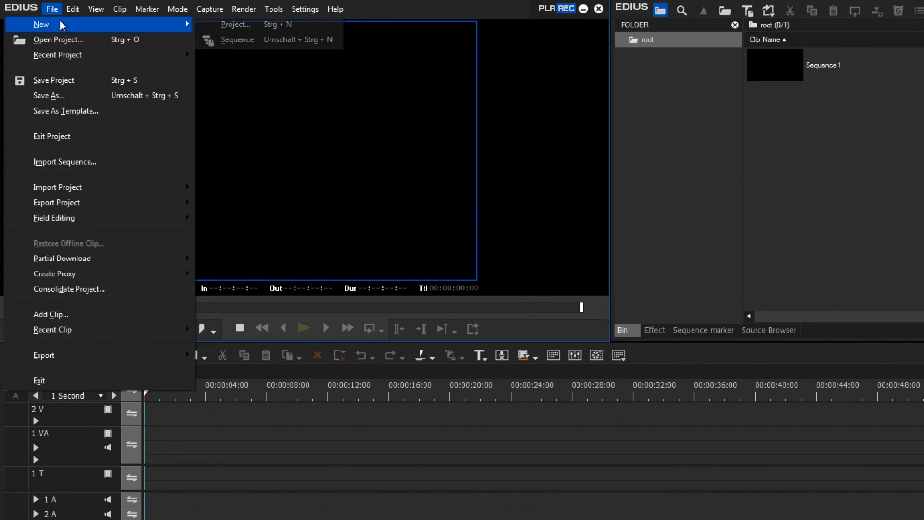